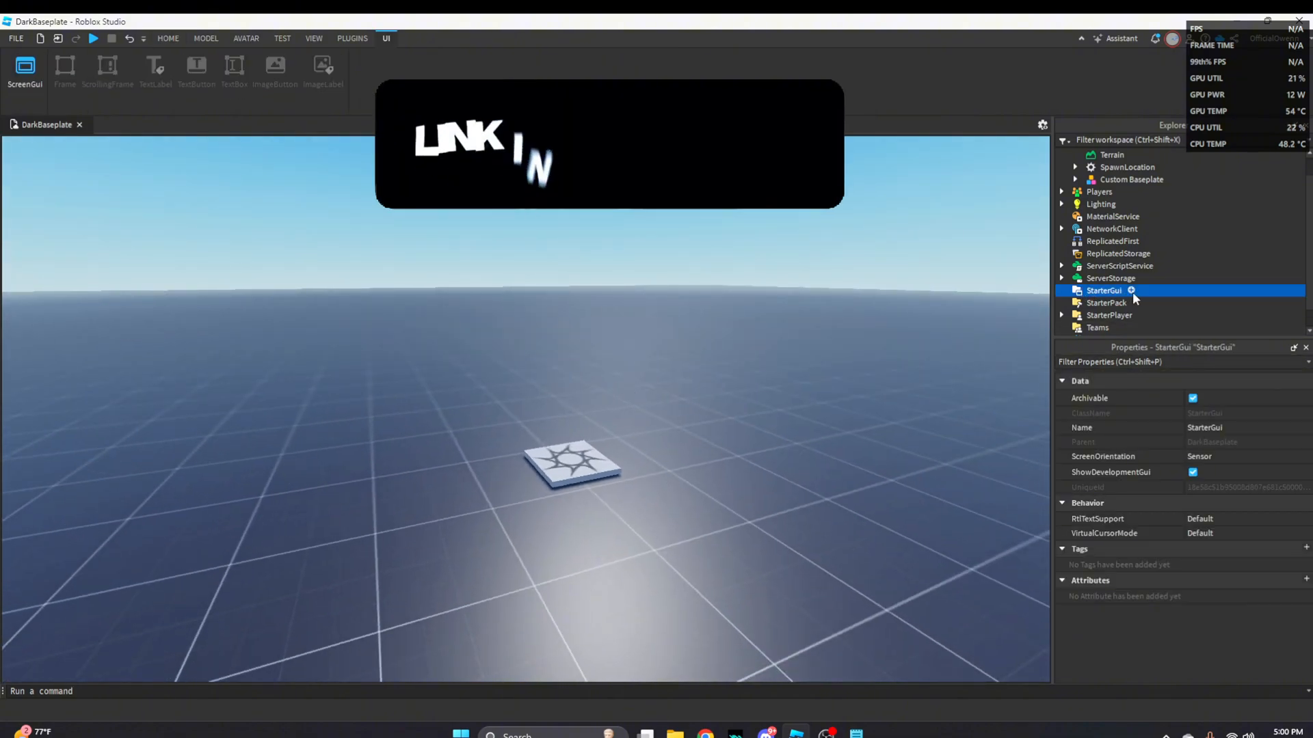
- Add a ScreenGui under StarterGui and bring up its list of insertable objects
{"action": "left_click", "coordinate": [1131, 290]}
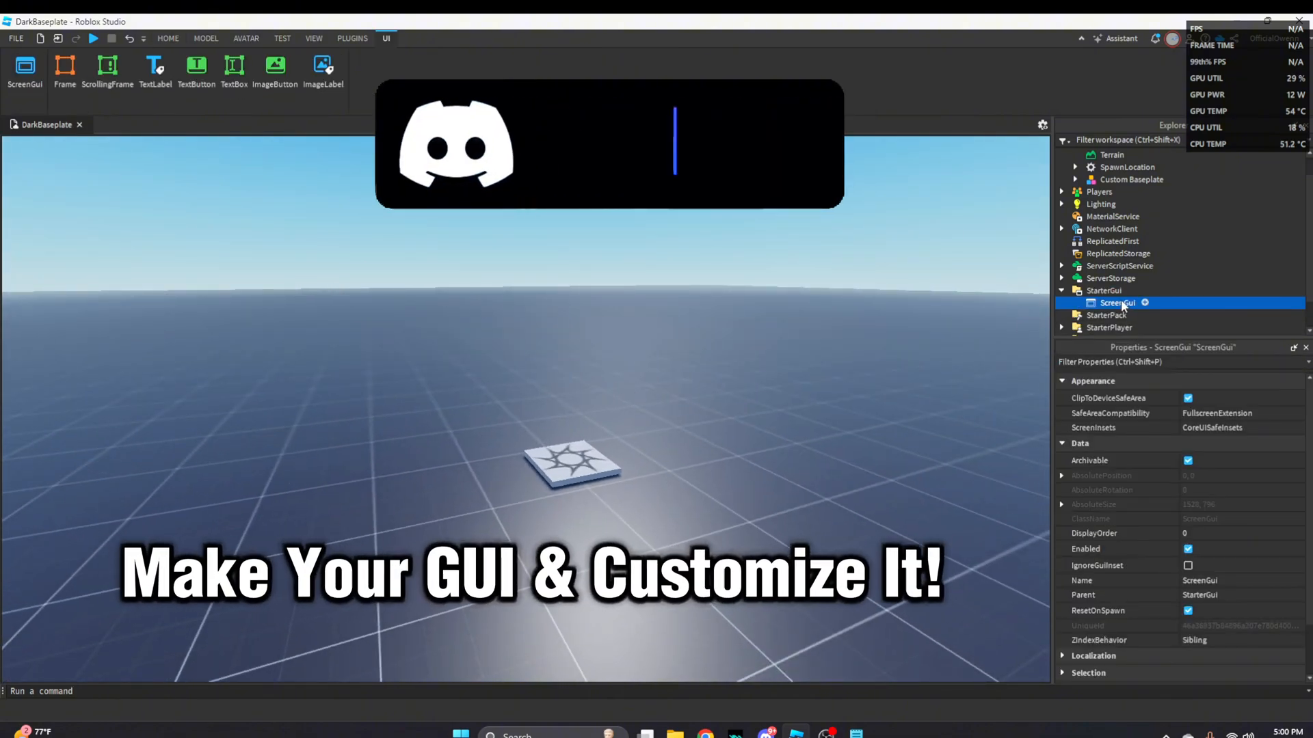
{"action": "left_click", "coordinate": [1144, 303]}
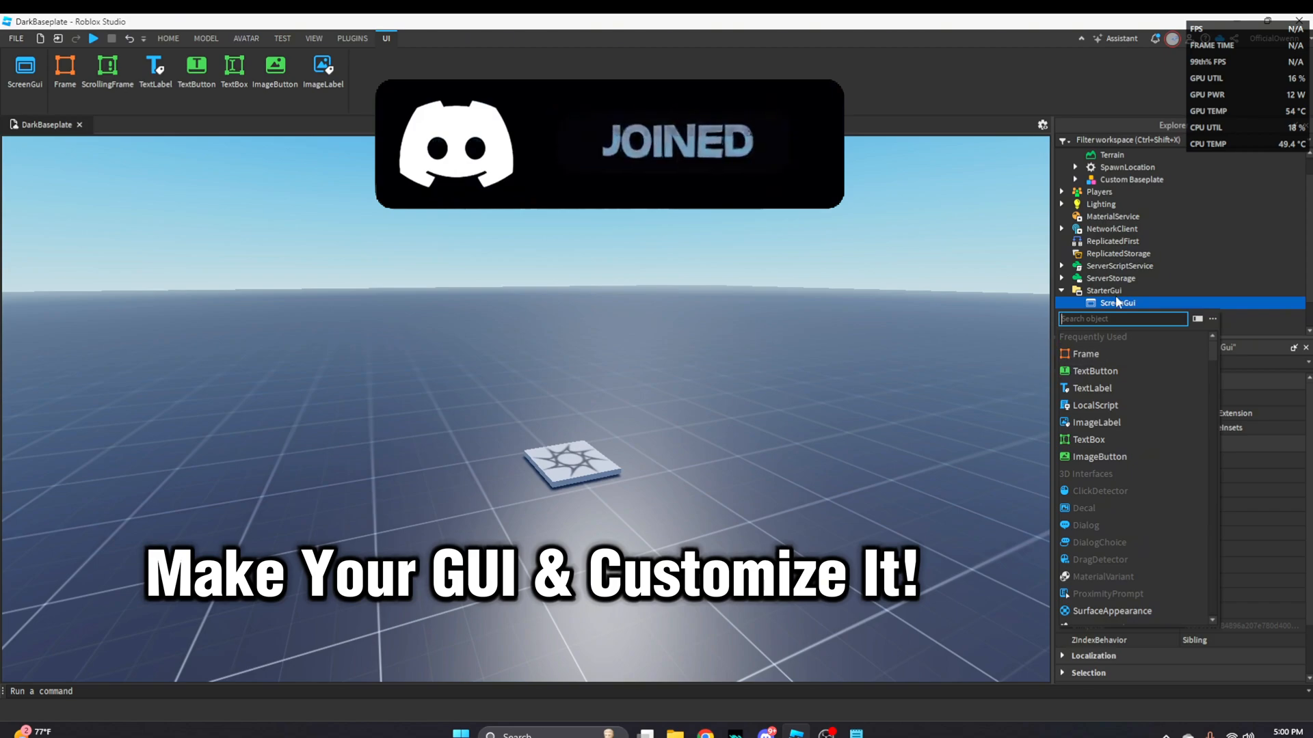
- Insert a Frame into the ScreenGui, resize it to roughly 503 by 301, then select ScreenGui
{"action": "left_click", "coordinate": [1085, 353]}
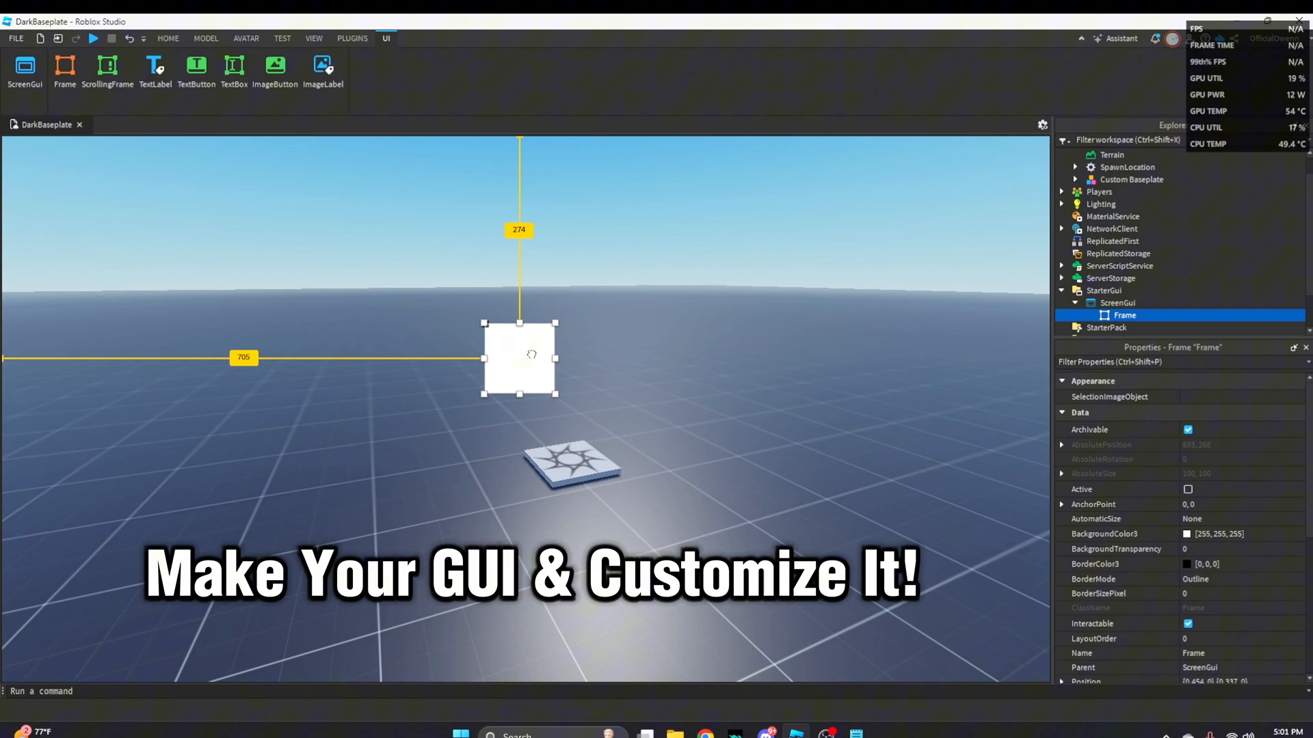
{"action": "left_click_drag", "start_coordinate": [556, 360], "coordinate": [779, 358]}
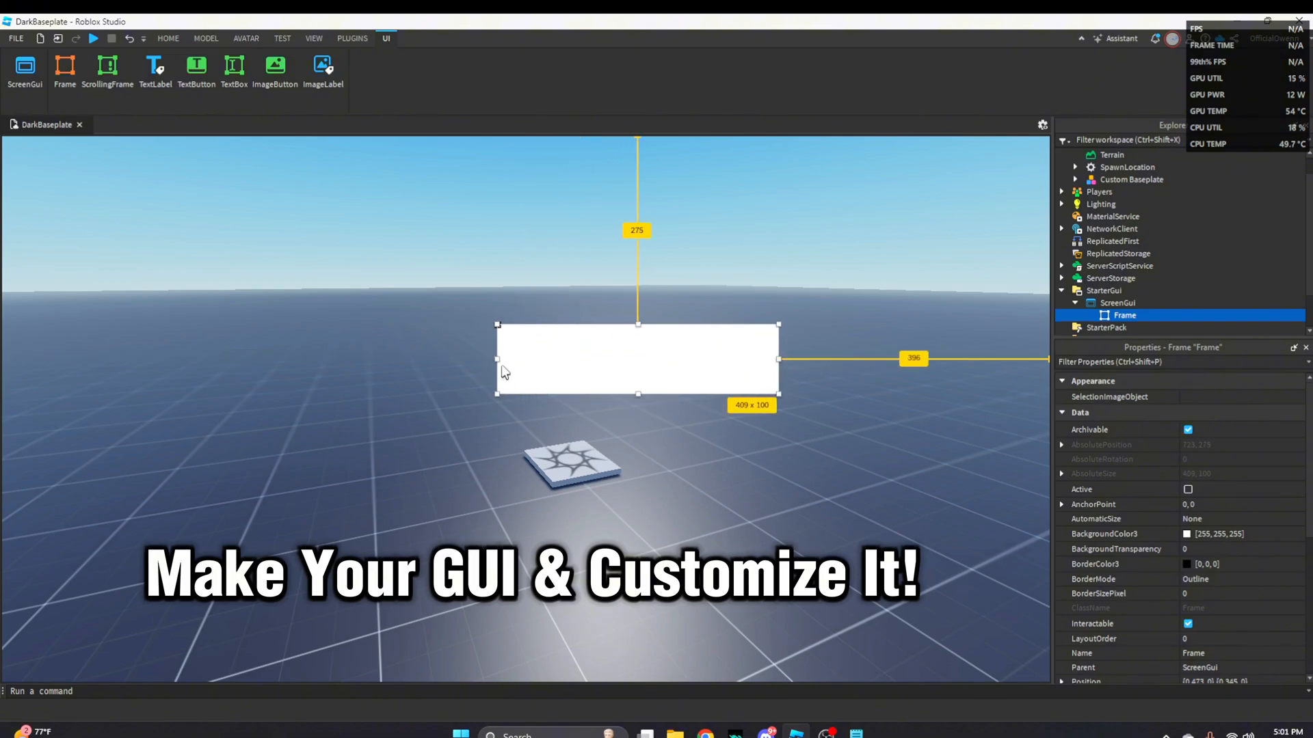
{"action": "left_click_drag", "start_coordinate": [637, 394], "coordinate": [559, 473]}
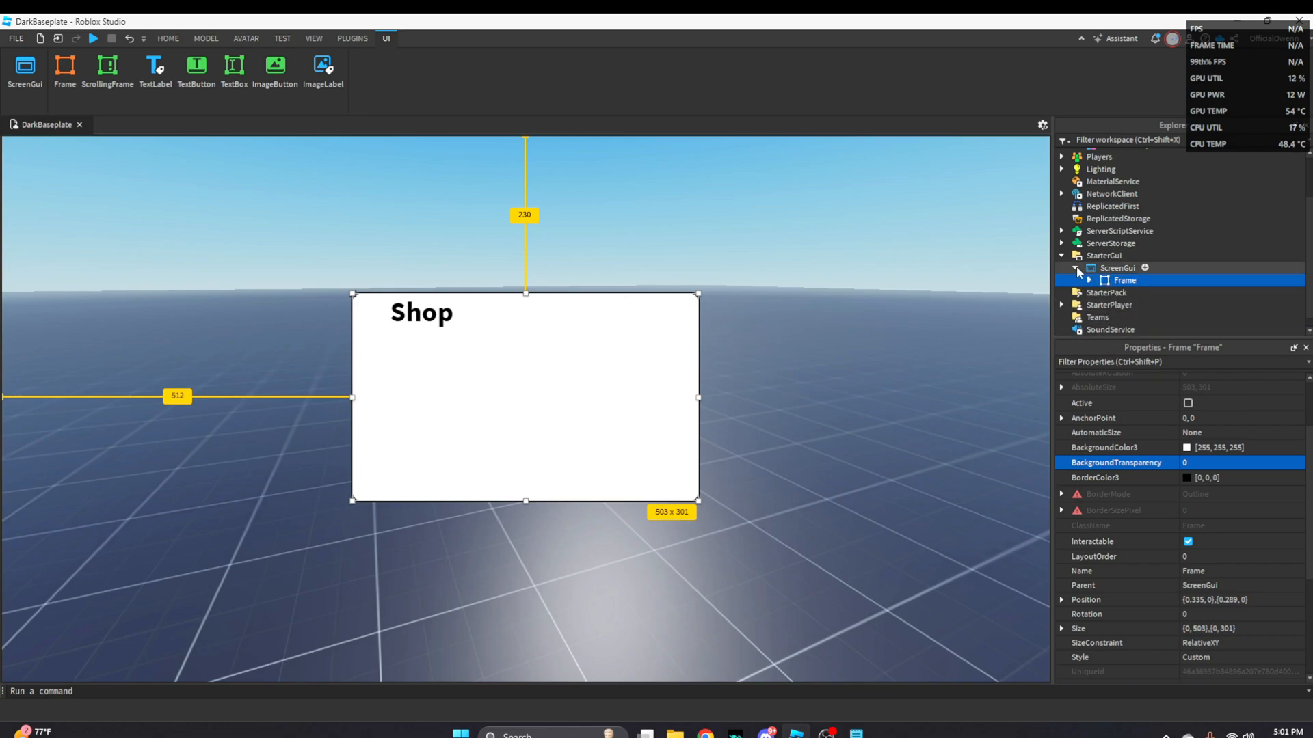
{"action": "left_click", "coordinate": [1116, 268]}
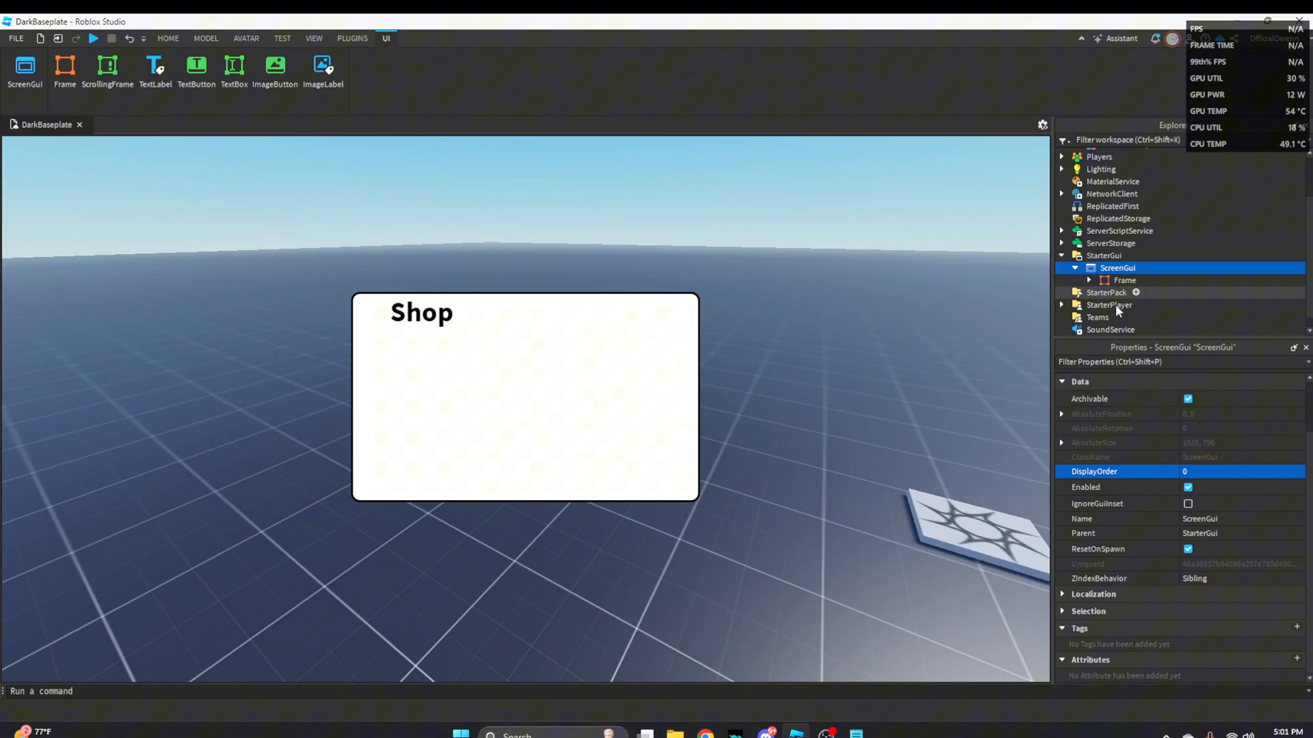
- Insert a default grey block Part into the Workspace
{"action": "left_click", "coordinate": [1124, 279]}
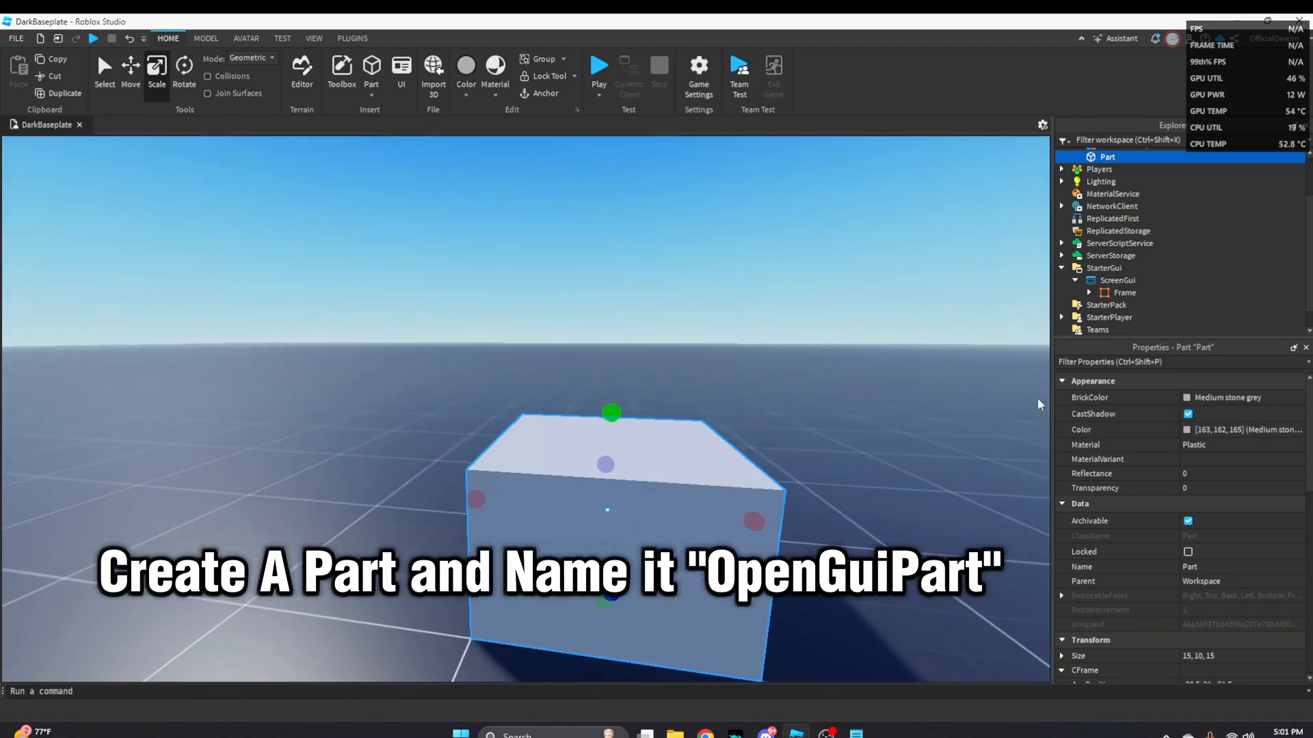
- Rename the block to OpenGuiPart and set its colour to Lime green
{"action": "type", "text": "OpenGui"}
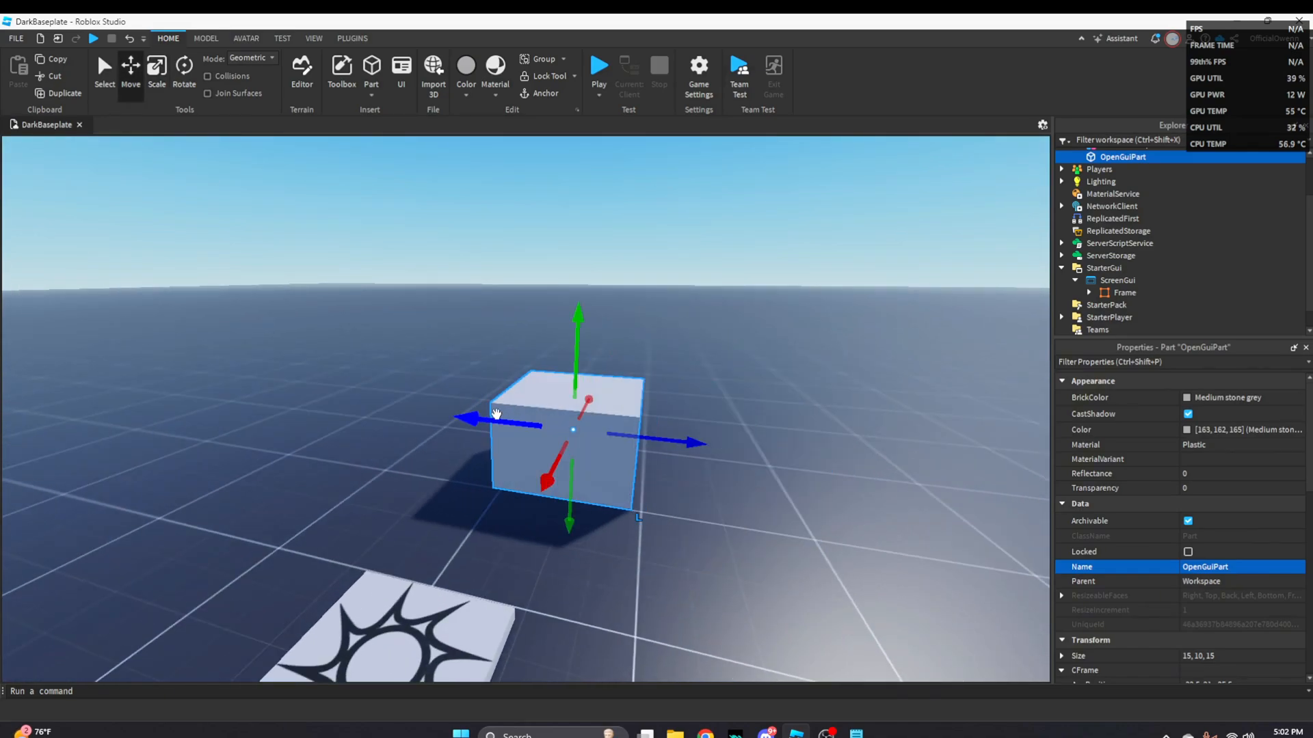
{"action": "left_click", "coordinate": [466, 71]}
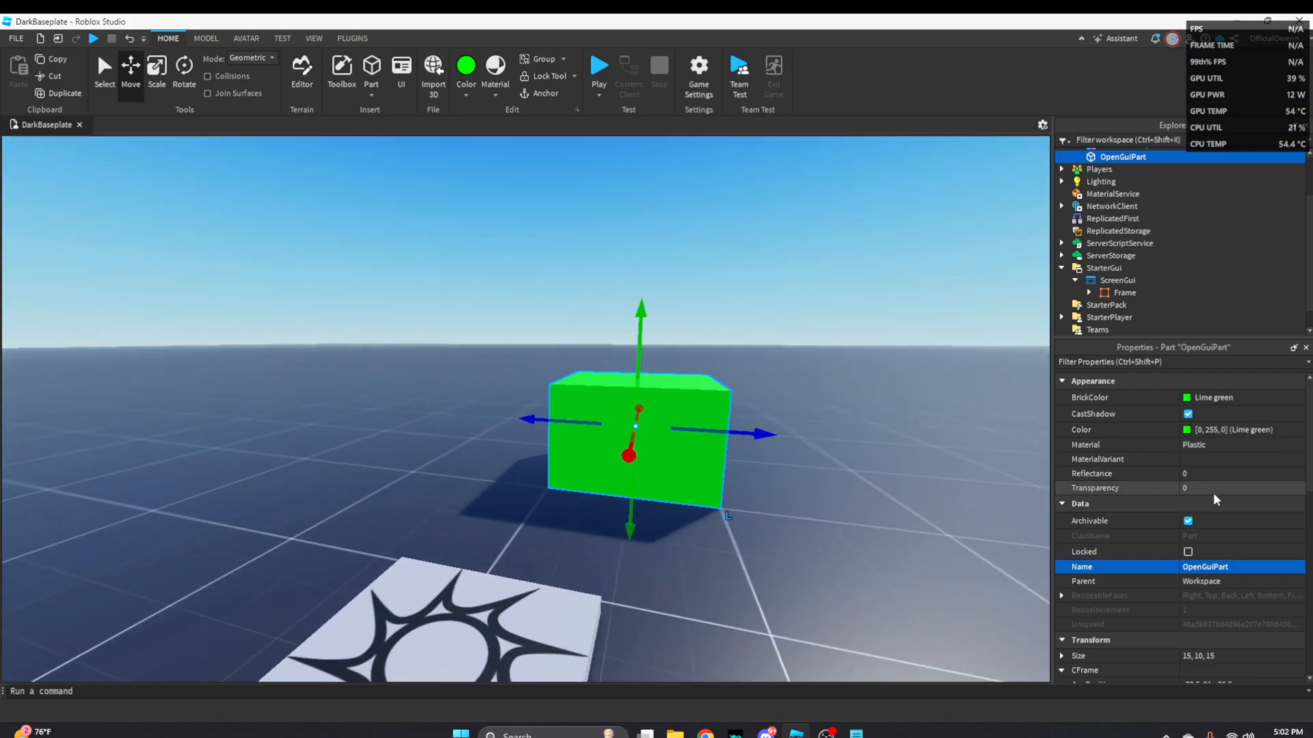
- Make OpenGuiPart 0.5 transparent, anchored, non-colliding, and scale it to height 11
{"action": "type", "text": "0.5"}
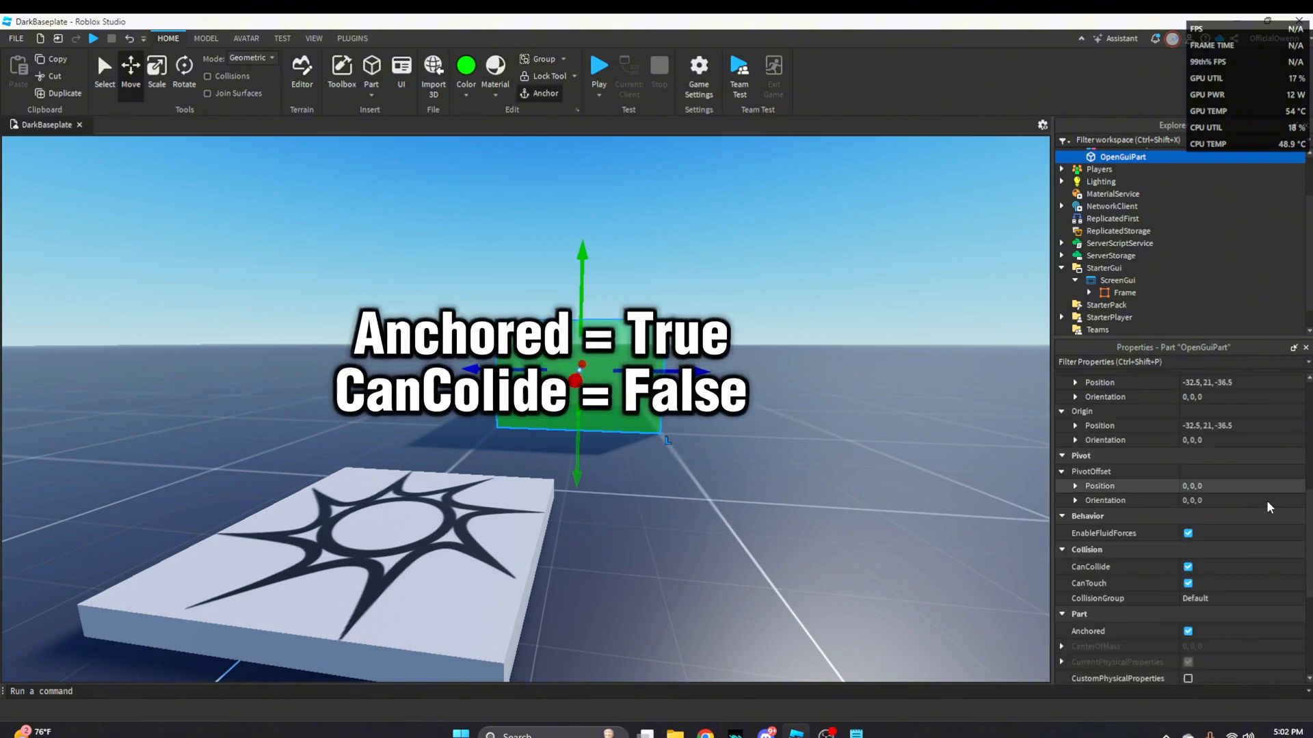
{"action": "left_click", "coordinate": [1187, 436]}
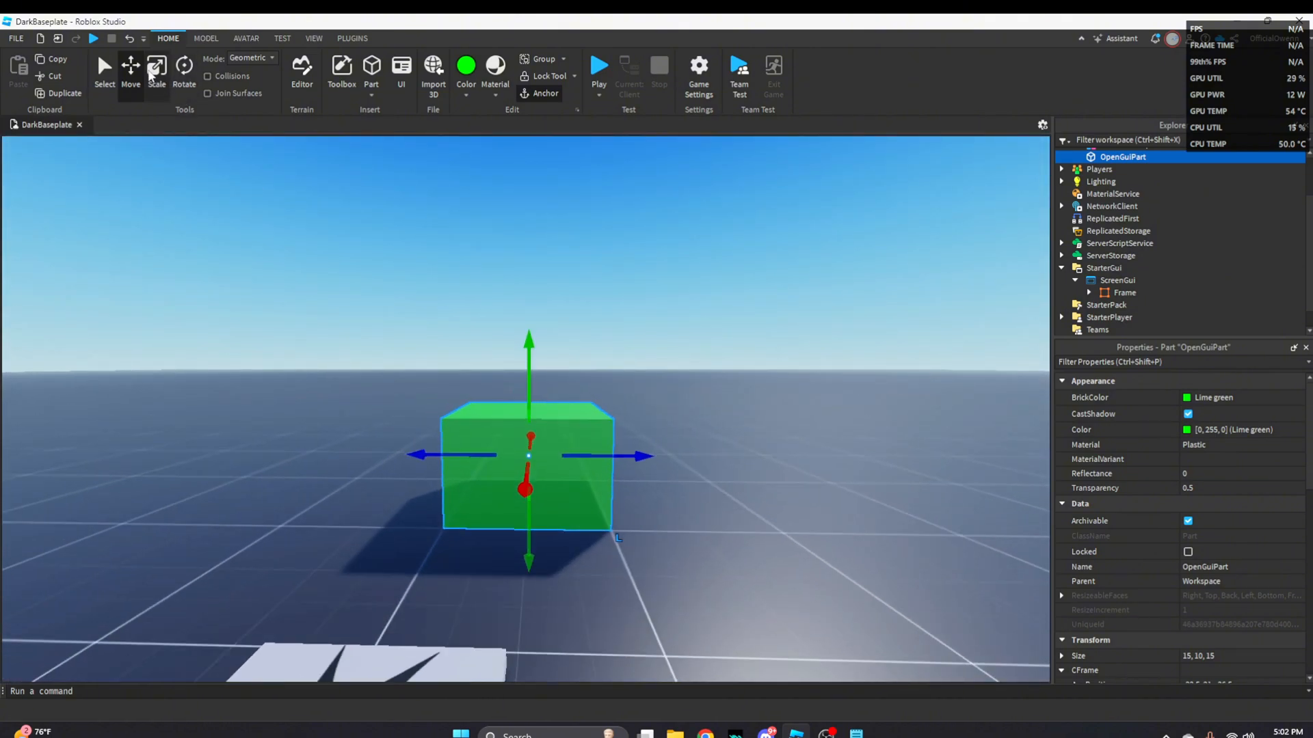
{"action": "left_click", "coordinate": [156, 69]}
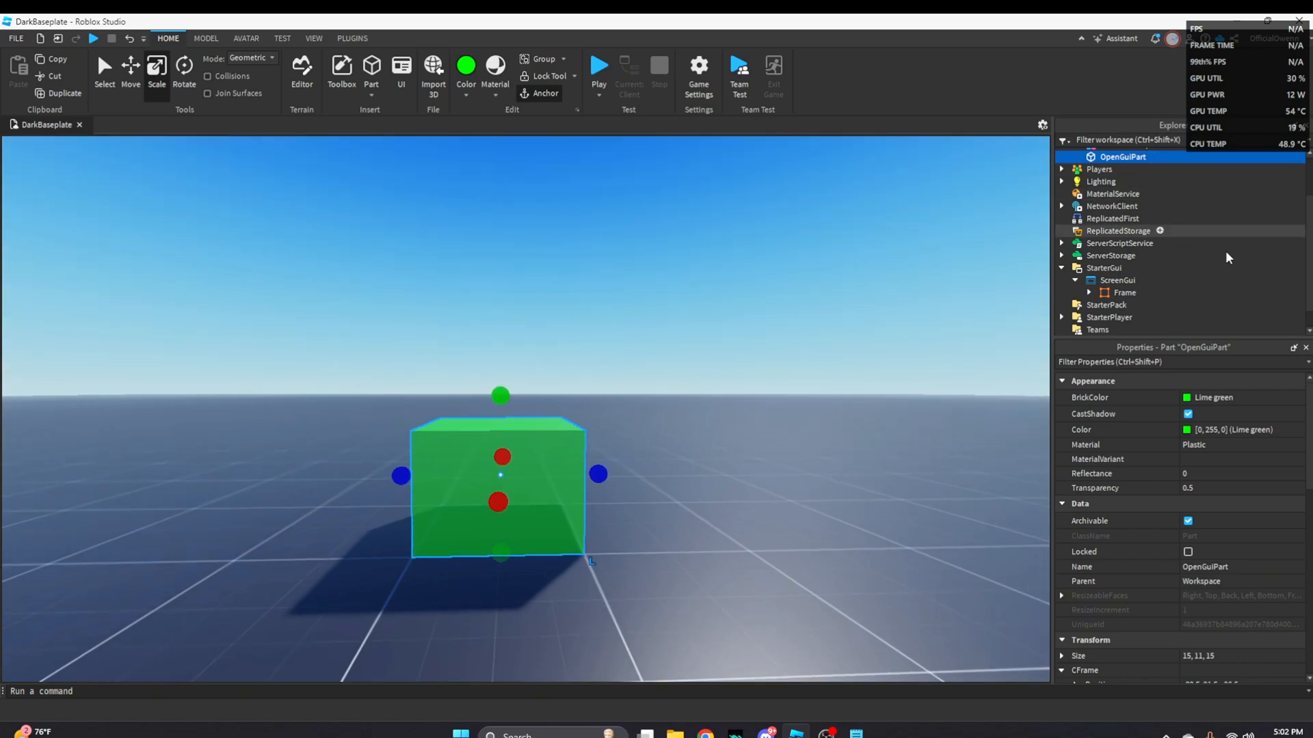
{"action": "left_click", "coordinate": [1125, 292]}
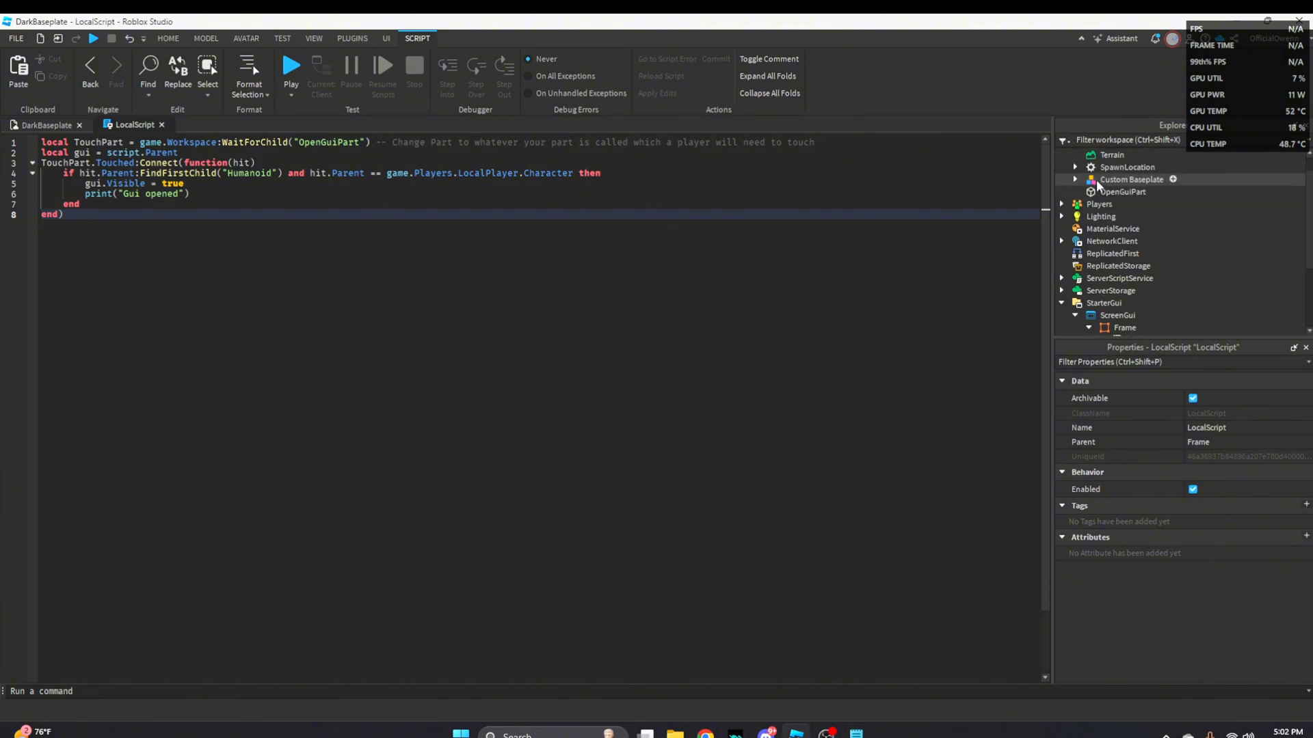
- Add a LocalScript to the Frame whose Touched handler waits for OpenGuiPart
{"action": "left_click", "coordinate": [1122, 190]}
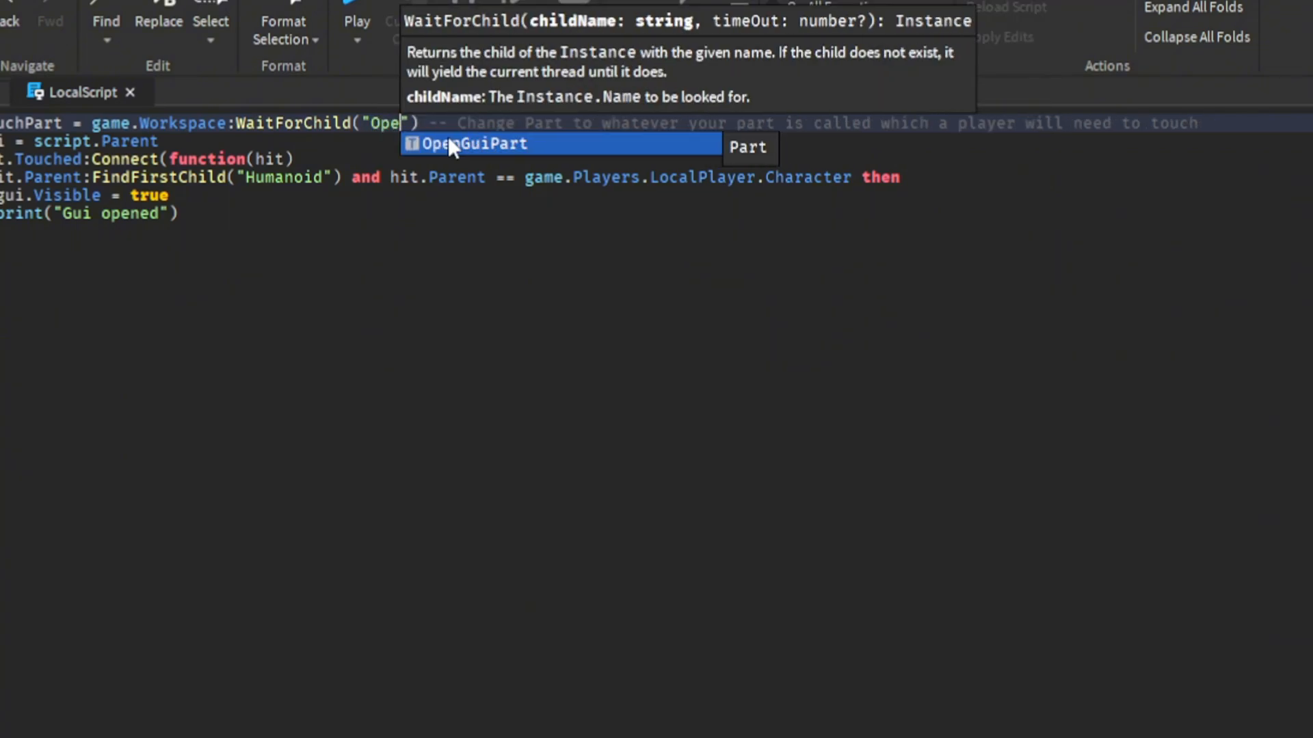
{"action": "type", "text": "nShop"}
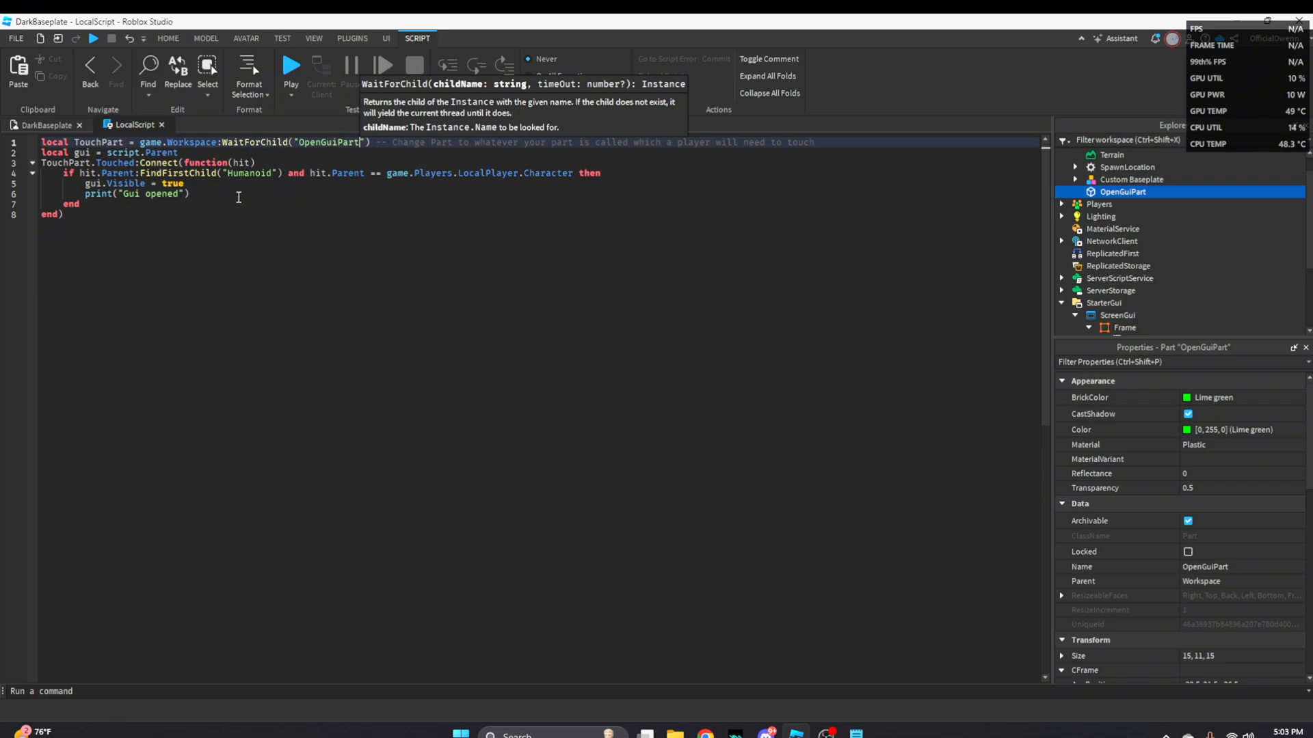
{"action": "mouse_move", "coordinate": [45, 126]}
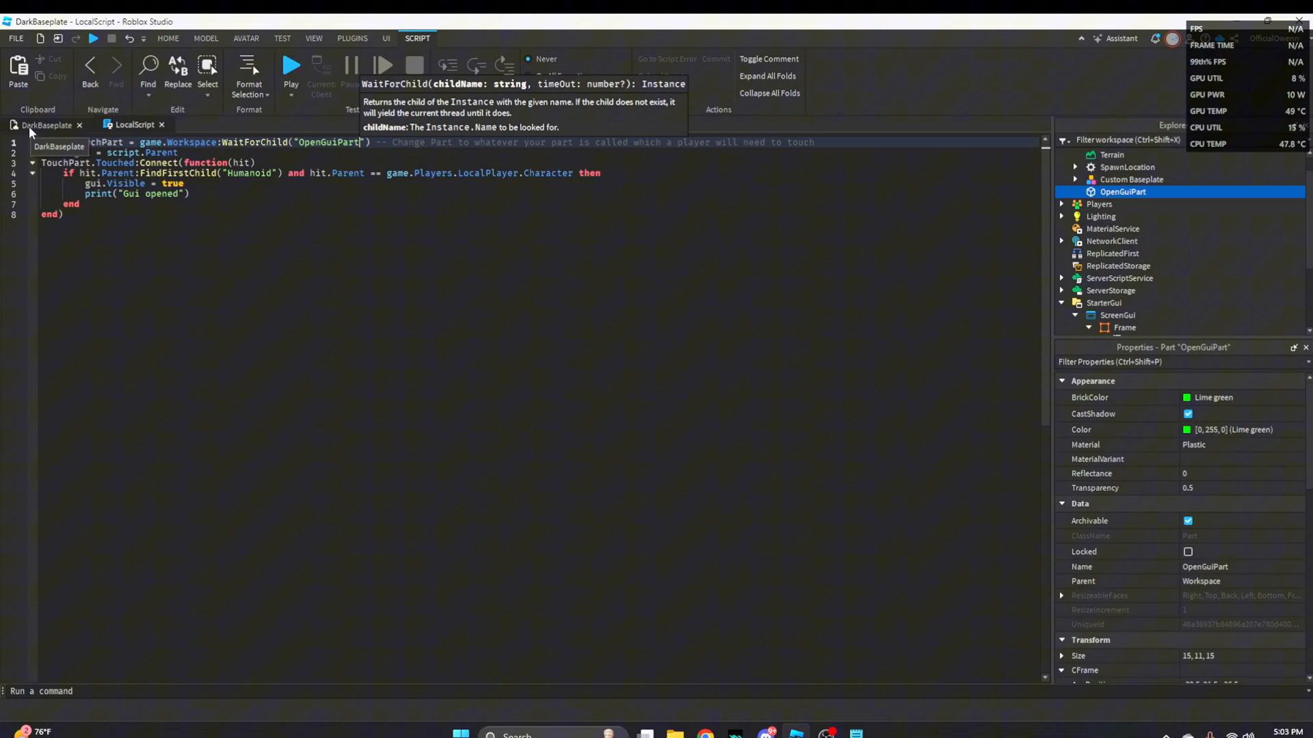
- Close the LocalScript tab to return to the 3D scene, selecting the ScreenGui
{"action": "left_click", "coordinate": [46, 124]}
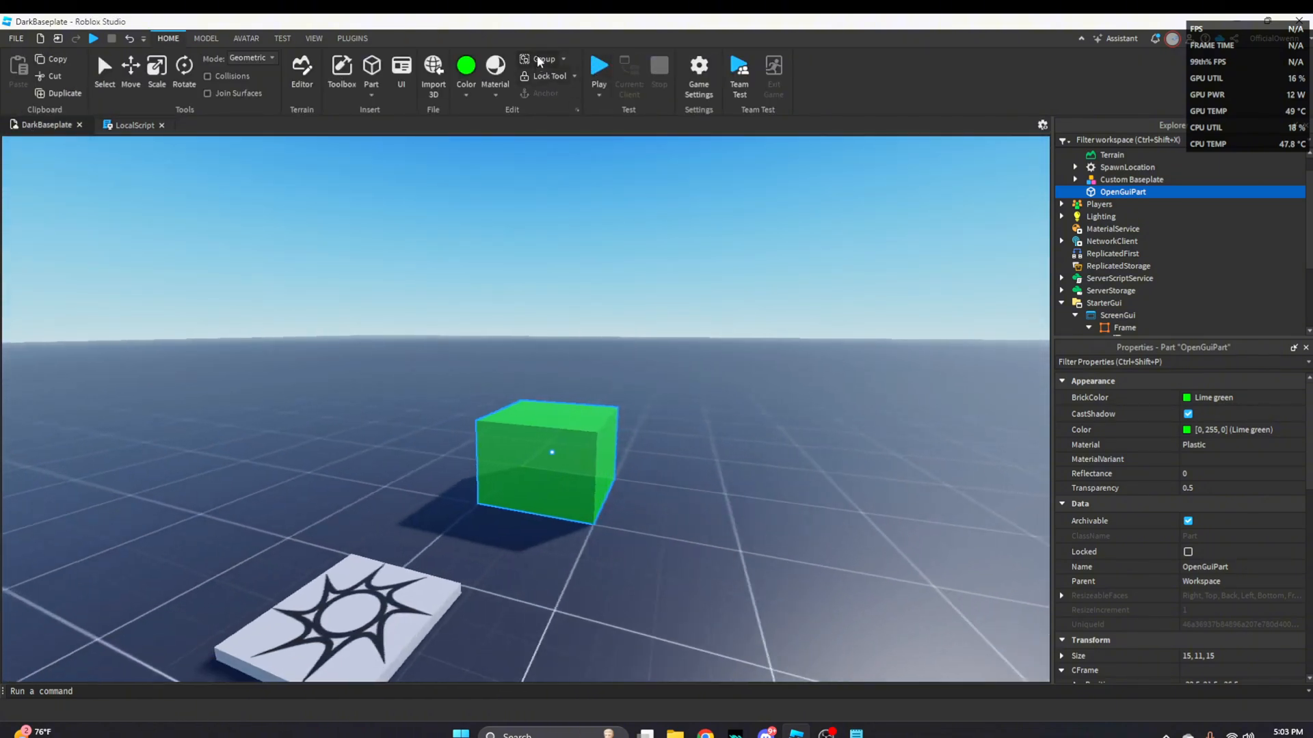
{"action": "left_click", "coordinate": [599, 64]}
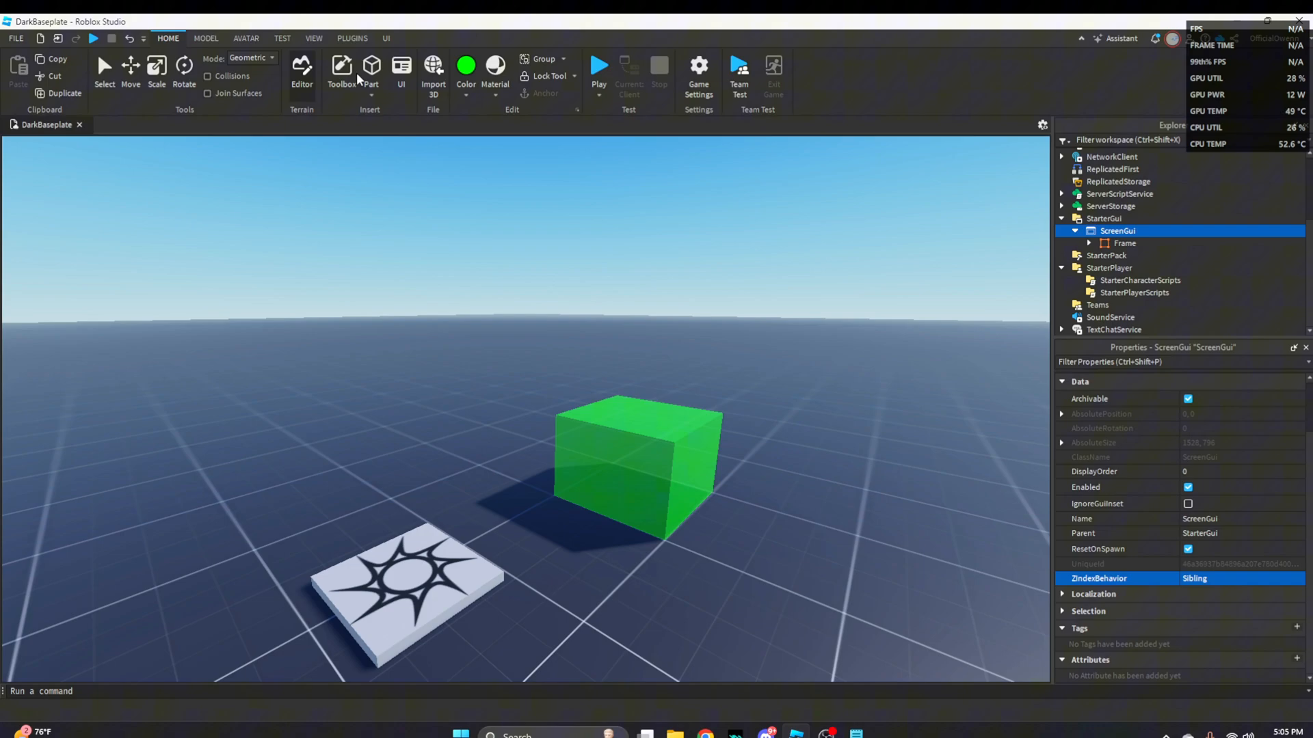
- Playtest, touch the green part to open the Shop frame, and close it with X
{"action": "left_click", "coordinate": [597, 67]}
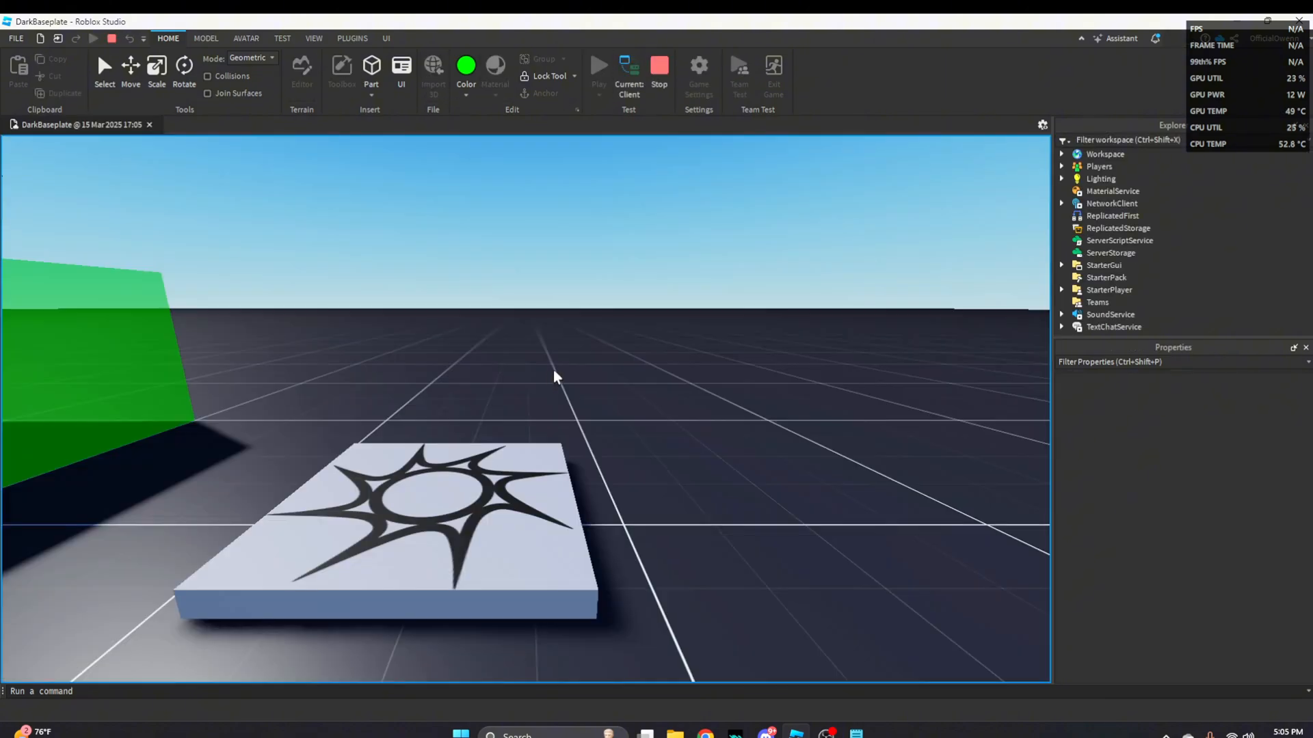
{"action": "left_click", "coordinate": [598, 67]}
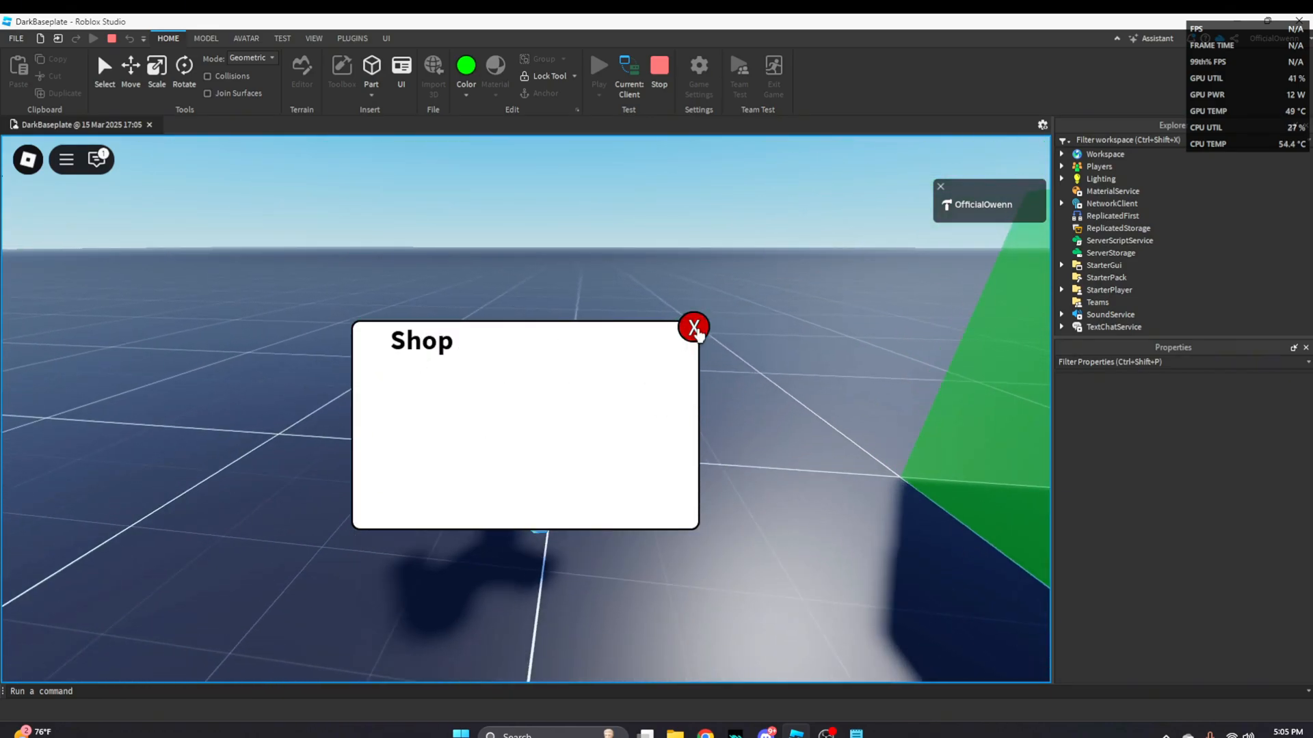
{"action": "left_click", "coordinate": [694, 327]}
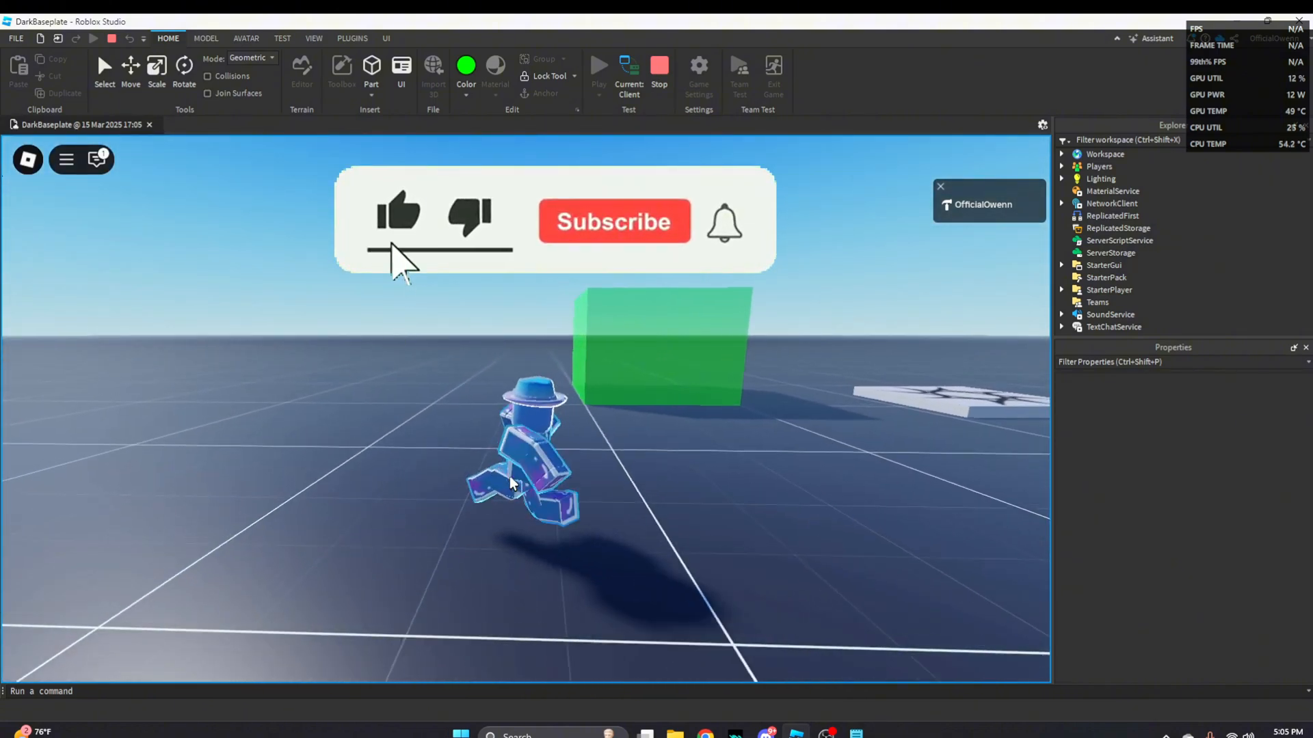
{"action": "left_click", "coordinate": [612, 220]}
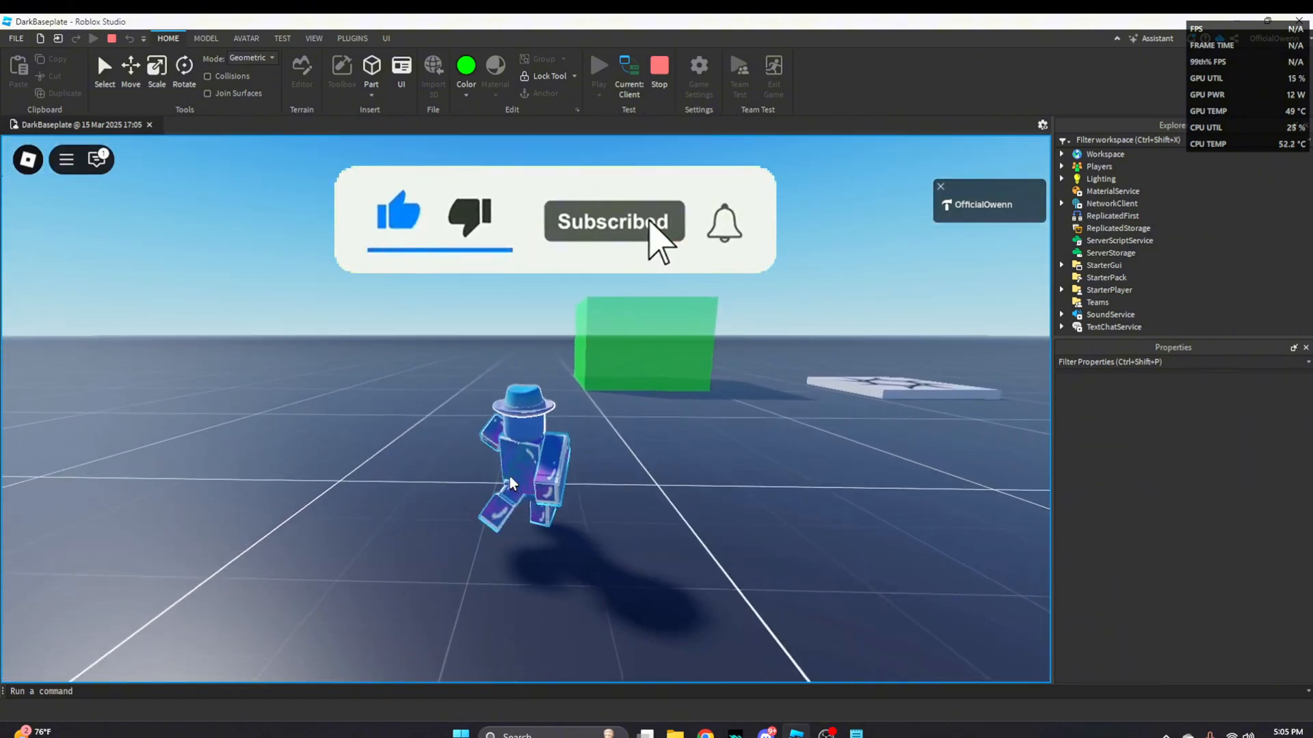